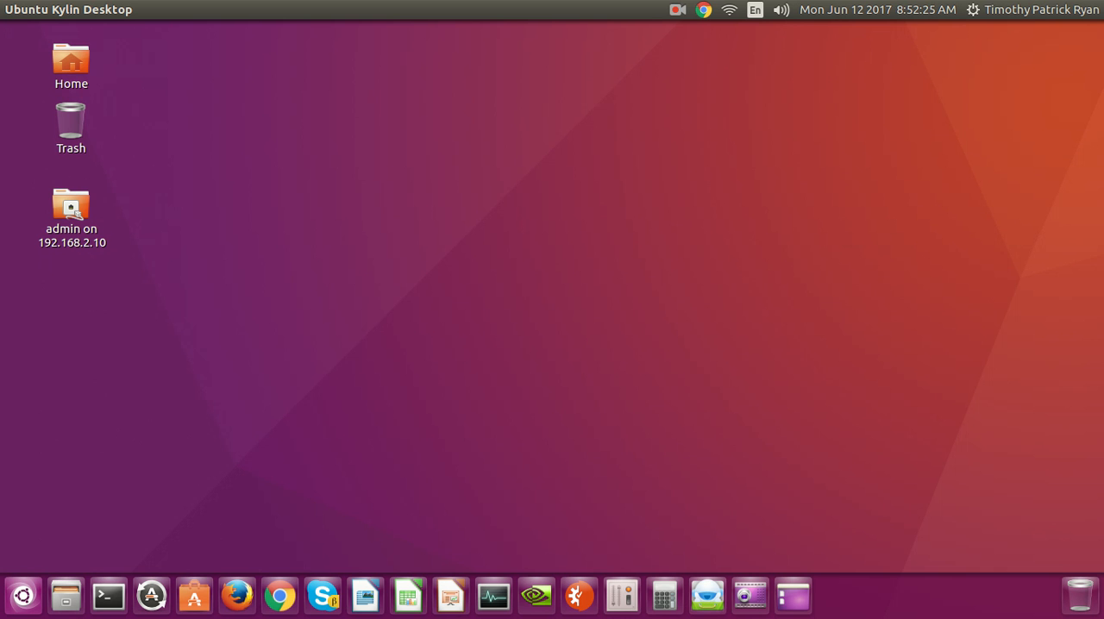
Step: Show About This Computer: Ubuntu Kylin 16.04 LTS, 2.7 GiB memory, AMD Sempron, 51.5 GB disk
click(1032, 10)
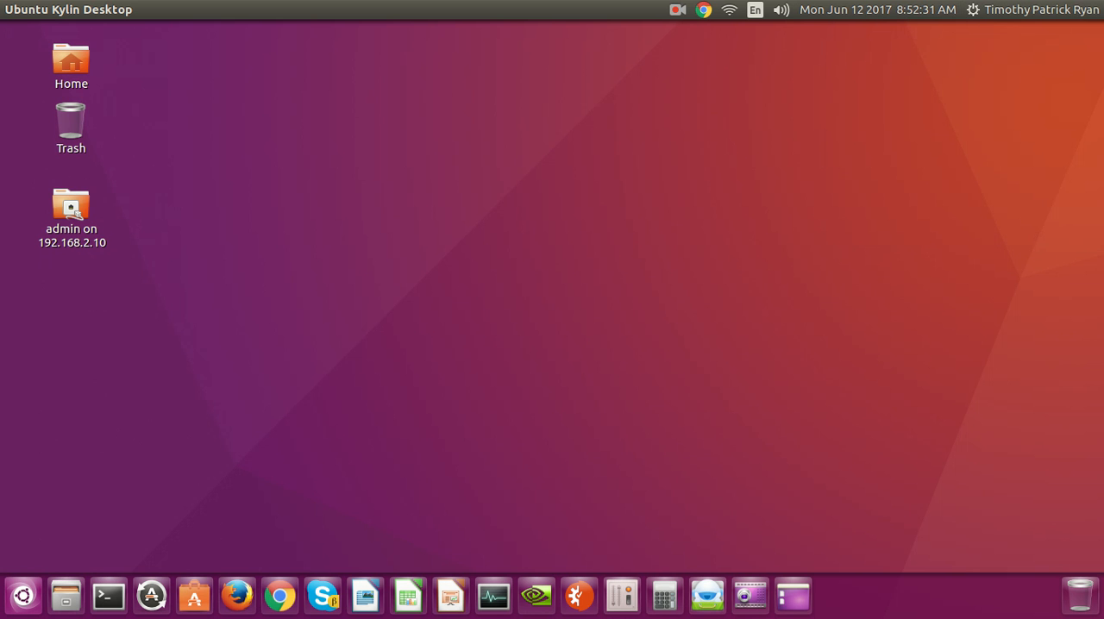
click(150, 597)
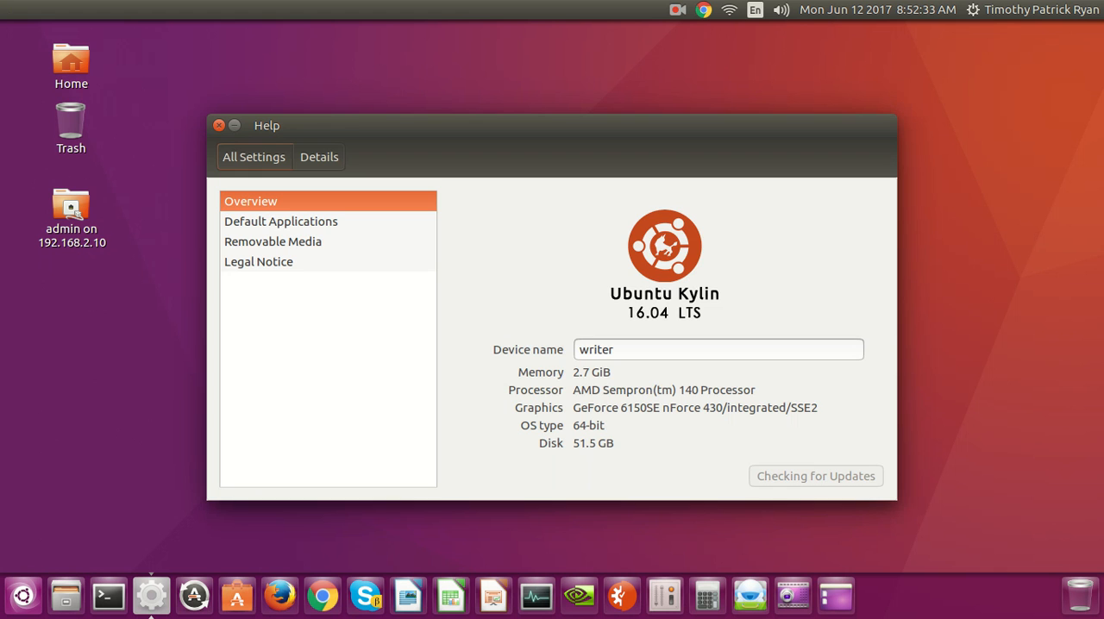